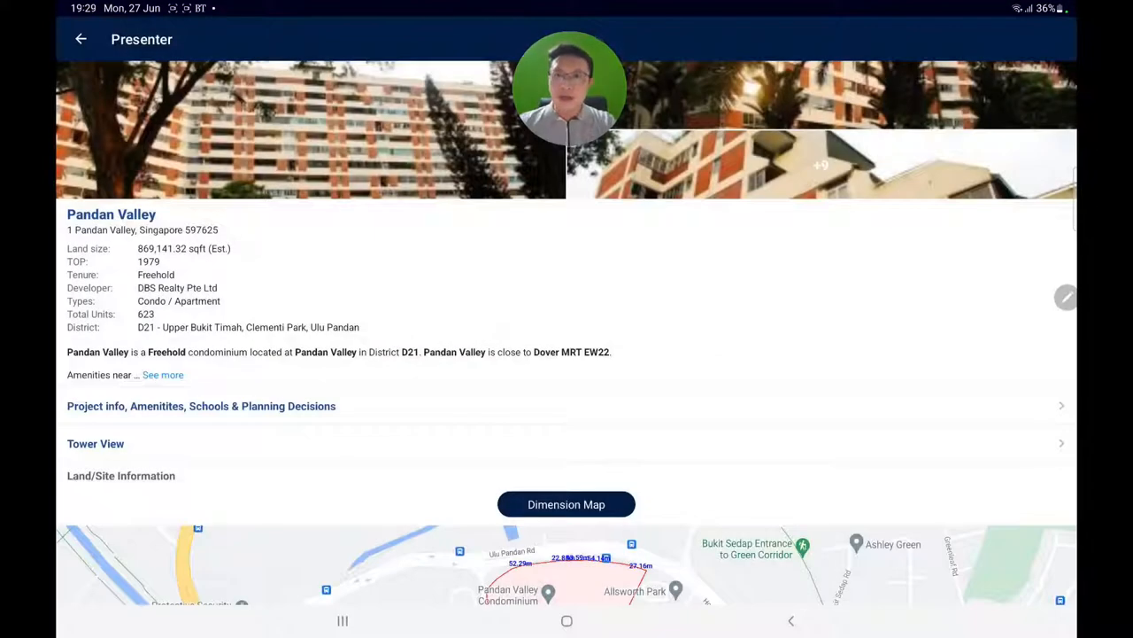
Scroll through Pandan Valley's property details down to the Dimension Map under Land/Site Information
scroll("down", 3)
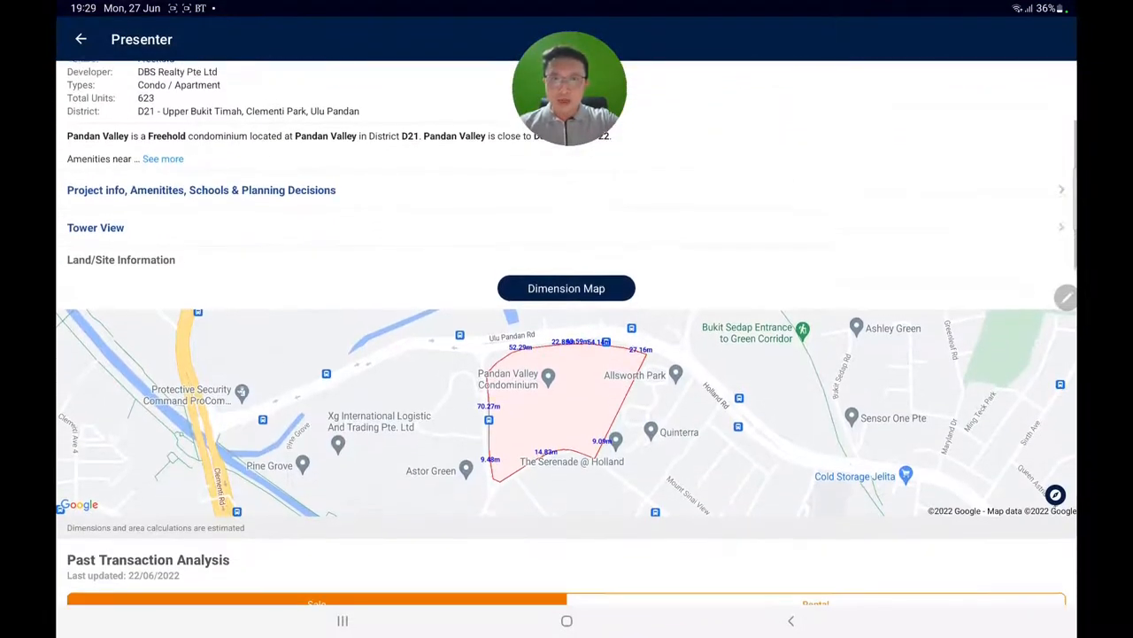
scroll("down", 3)
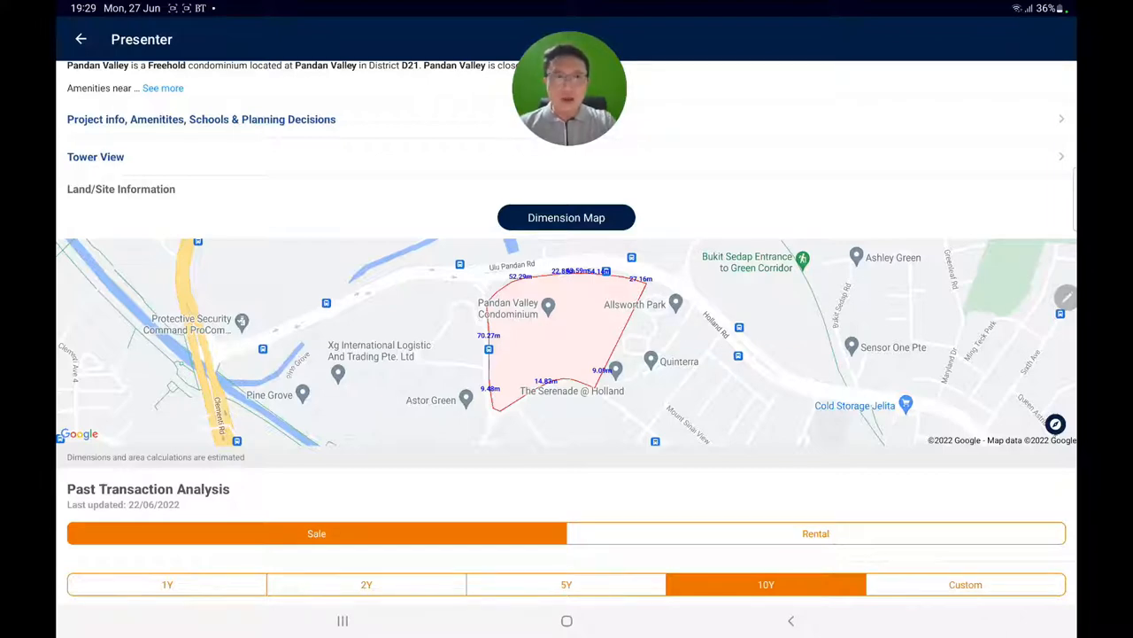
scroll("down", 3)
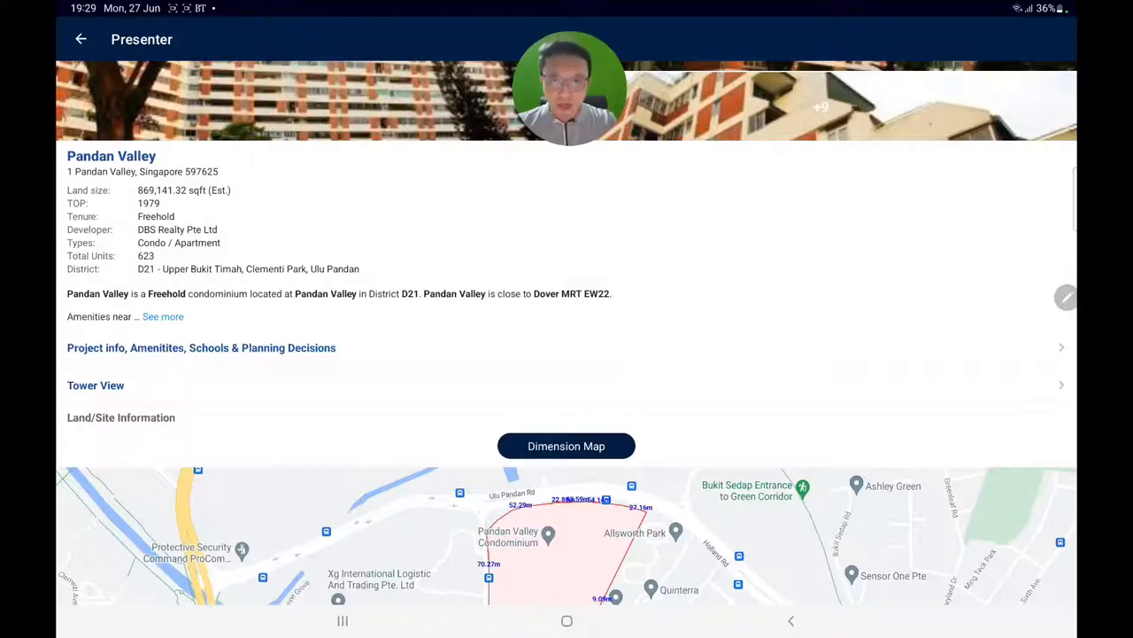
scroll("down", 3)
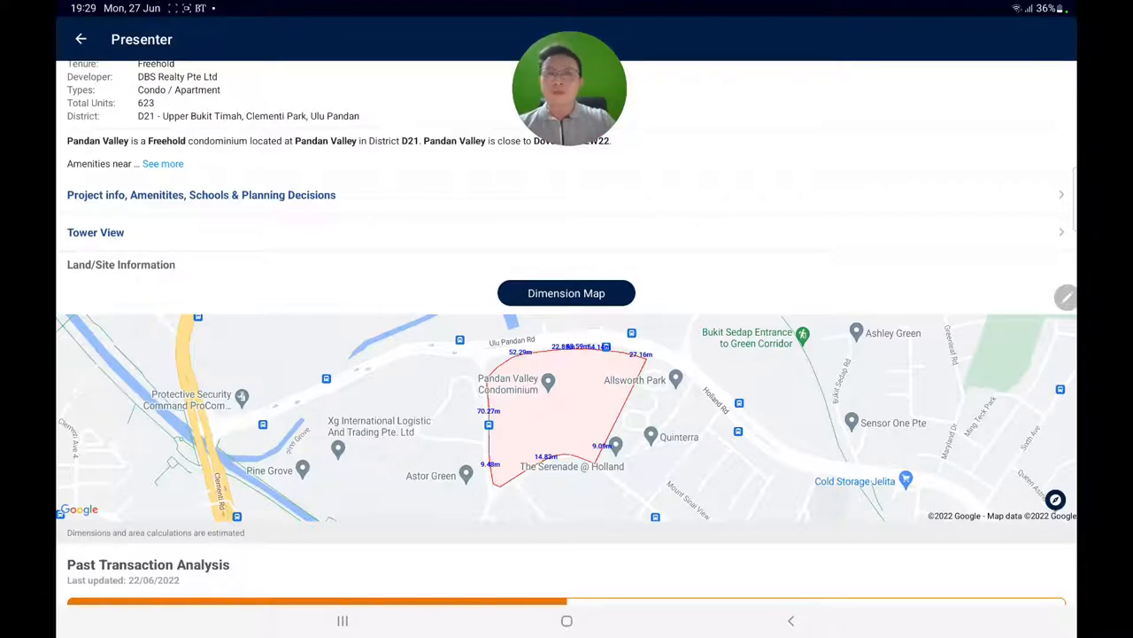
scroll("down", 3)
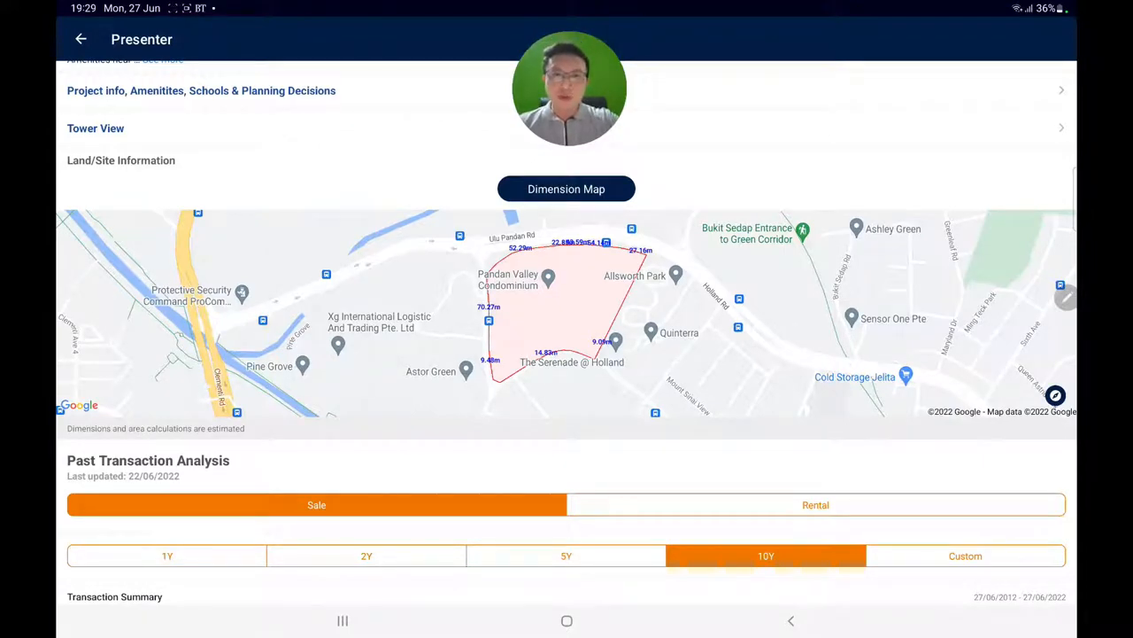
Scroll past the 10-year Past Transaction Analysis to the Transaction Summary and Past Transaction tables
scroll("down", 3)
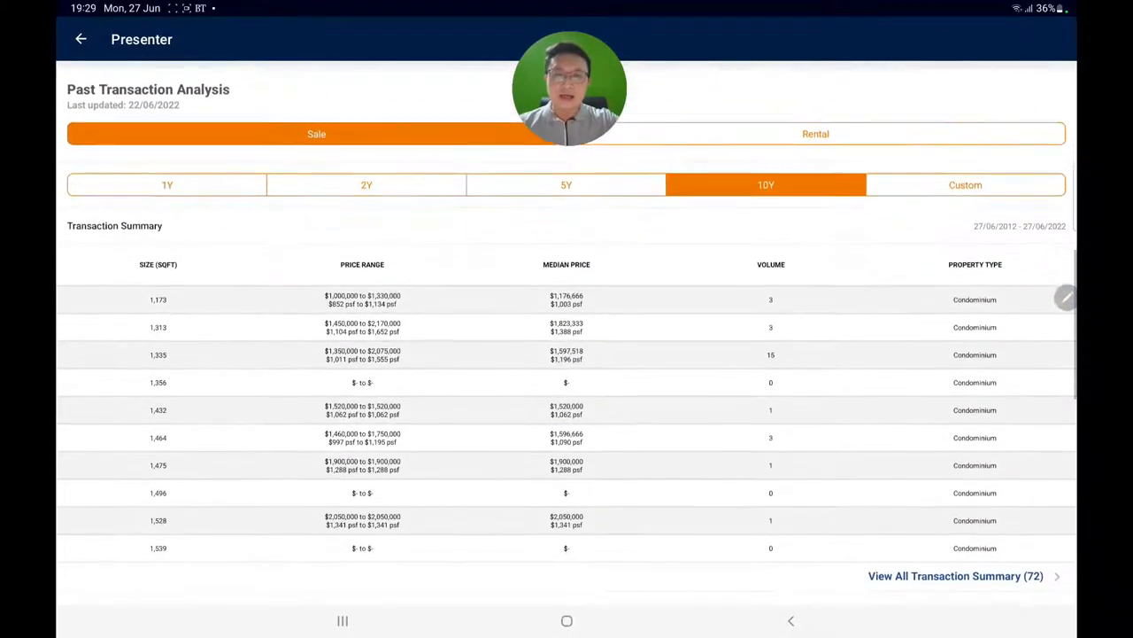
scroll("down", 3)
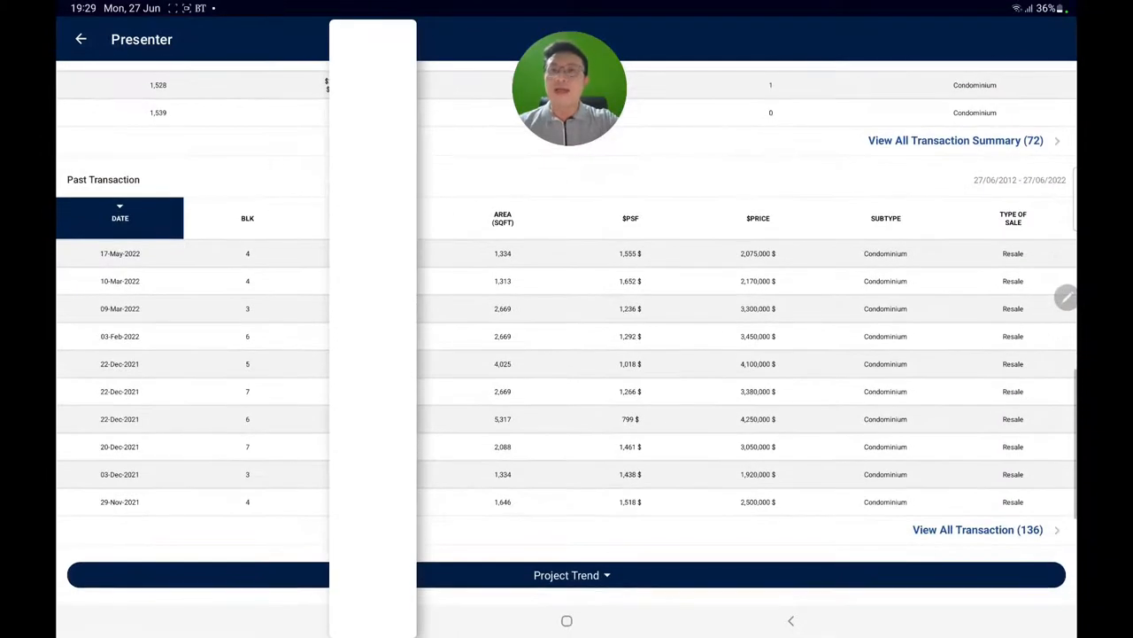
scroll("down", 3)
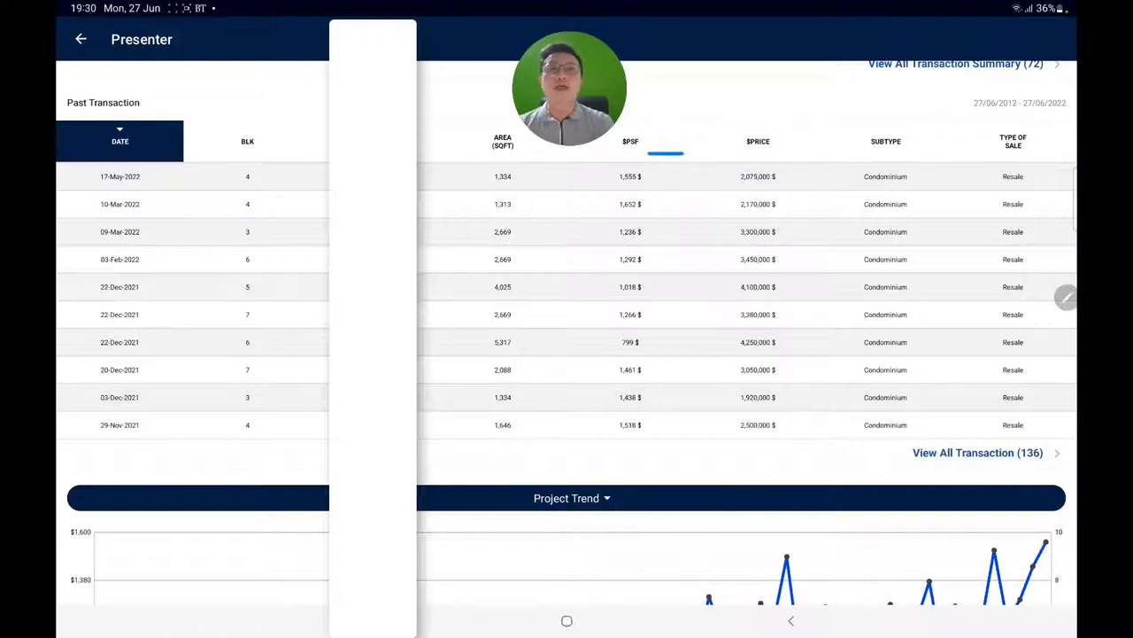
Circle the $PSF prices of recent resales in Pandan Valley's Past Transaction table
left_click_drag(620, 178, 659, 173)
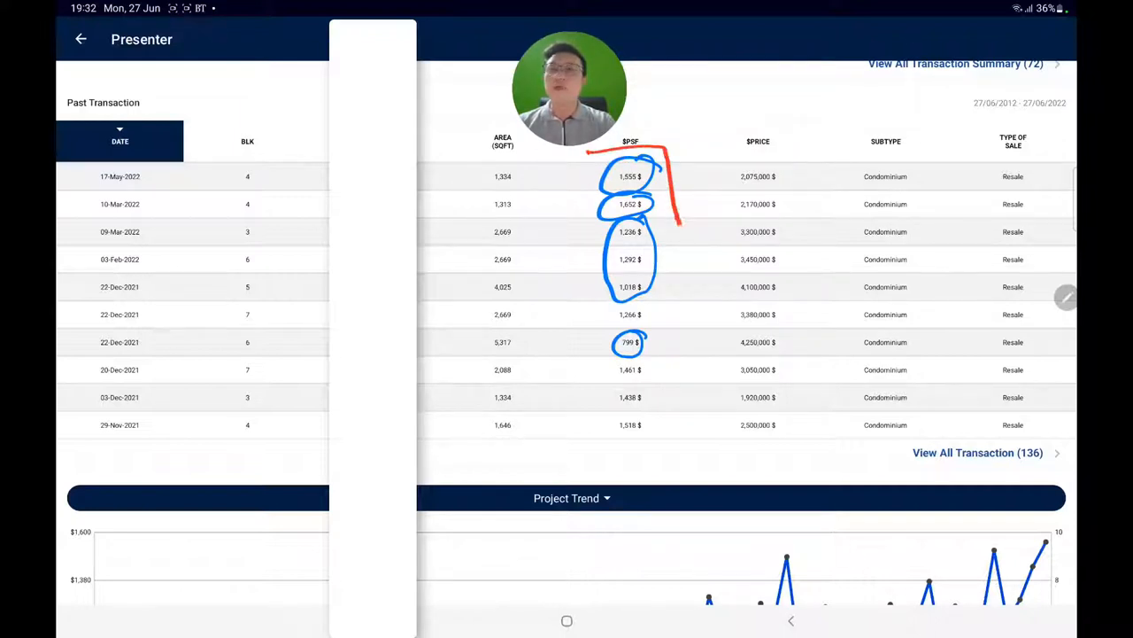
left_click_drag(588, 155, 676, 266)
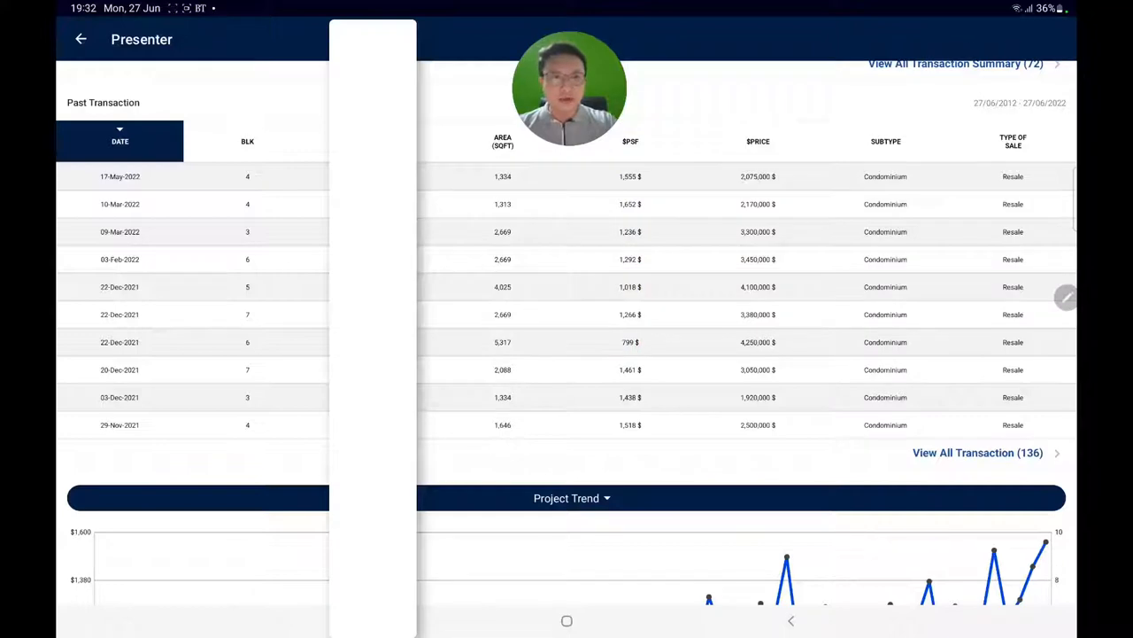
Scroll below the transaction table to show the Project Trend chart of average PSF and volume
scroll("down", 3)
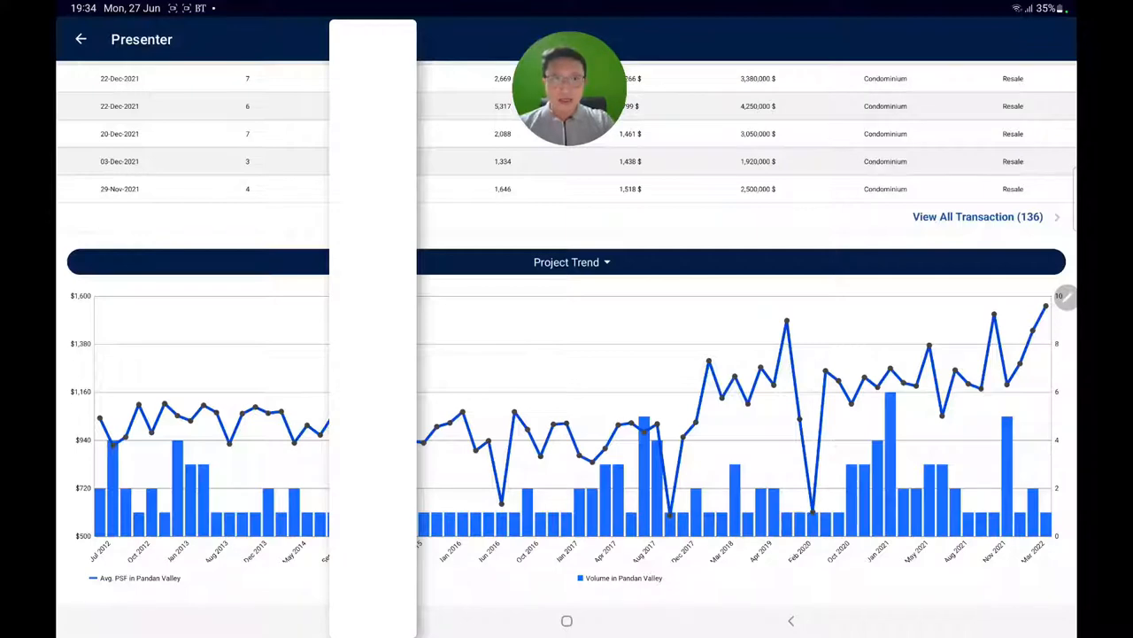
scroll("down", 3)
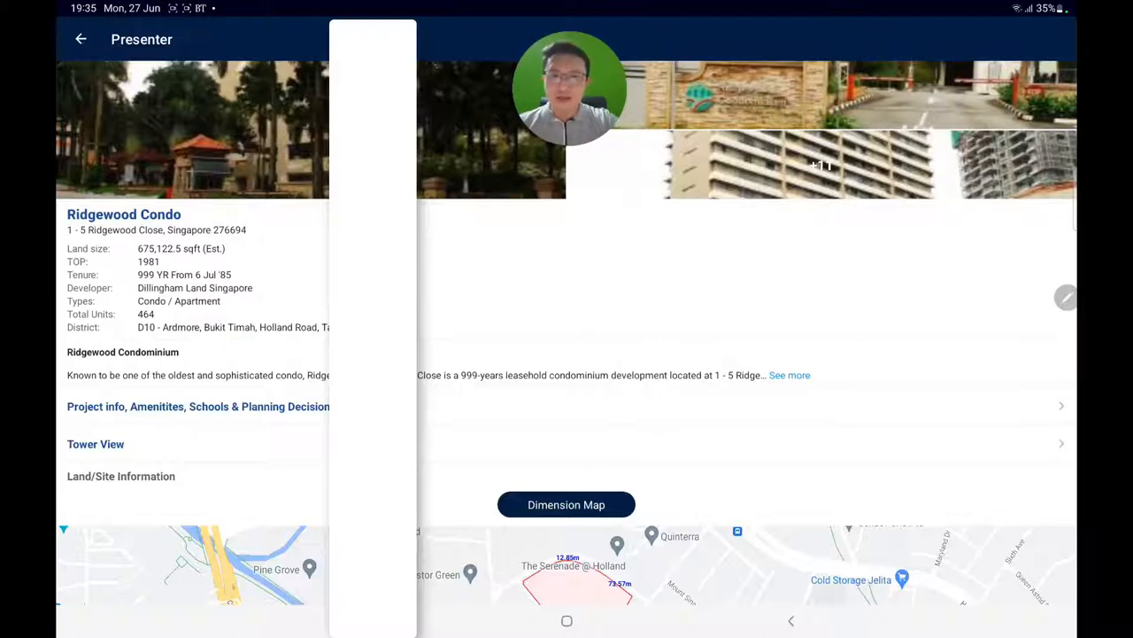
Scroll Ridgewood Condo past the Dimension Map to its 10-year Past Transaction Analysis summary
scroll("down", 3)
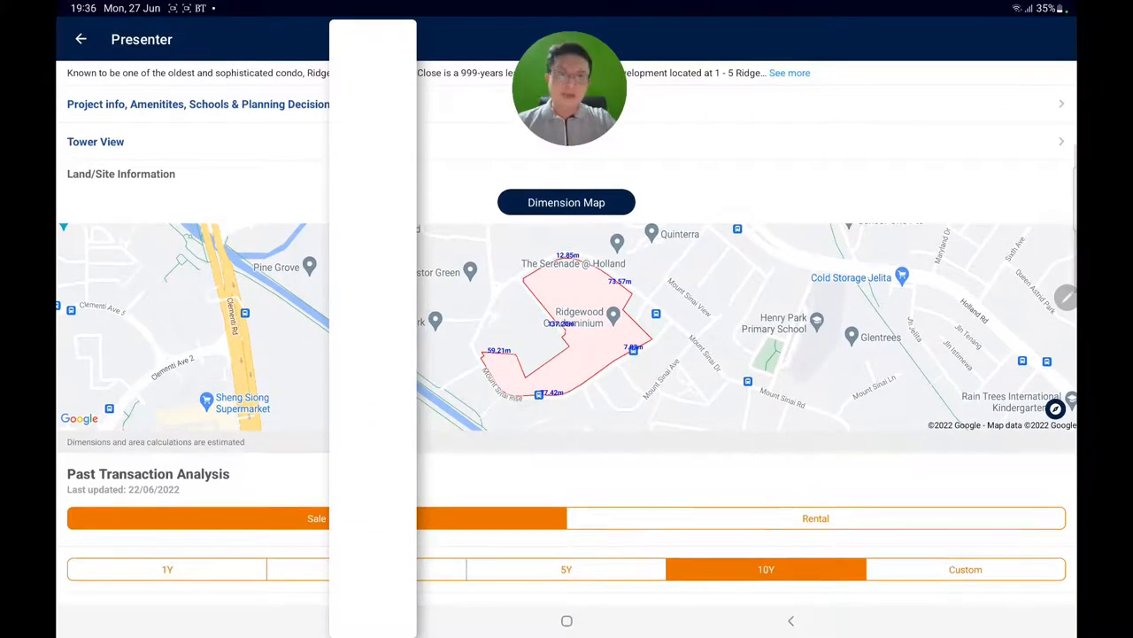
scroll("down", 3)
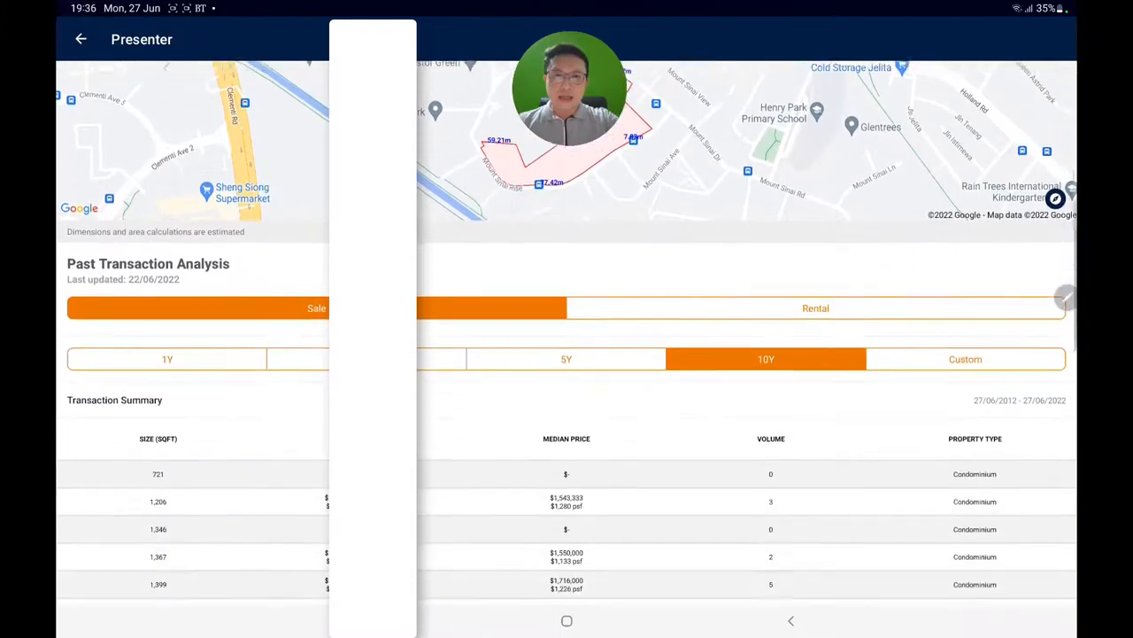
Scroll to Ridgewood Condo's Past Transaction list of recent resale records
scroll("down", 3)
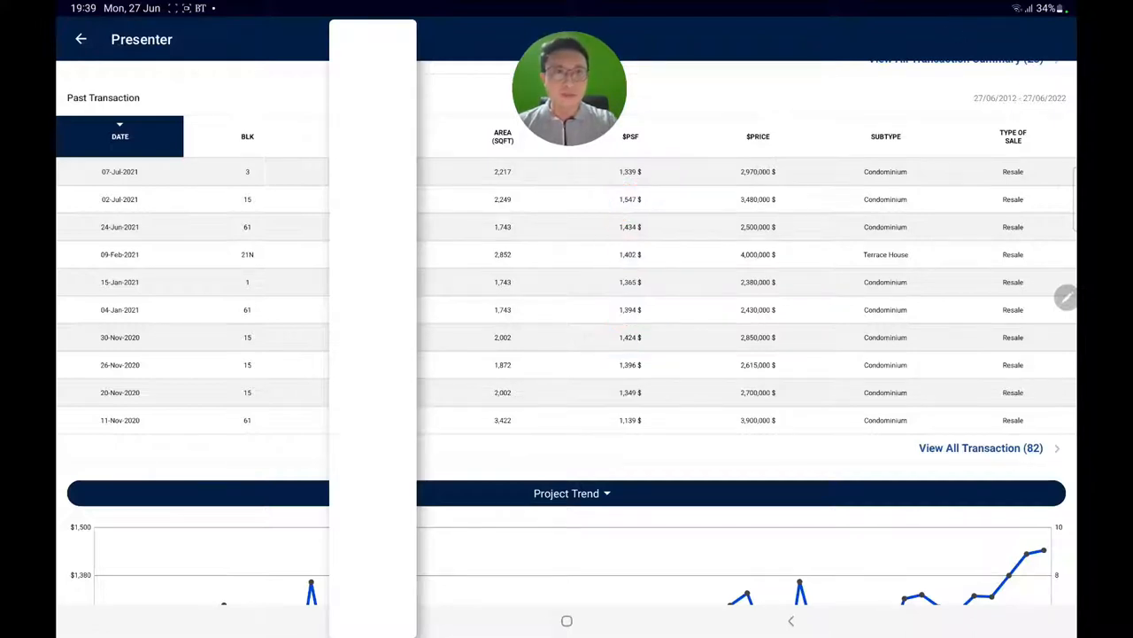
View Ridgewood Condo's Project Trend chart, then go back to the property-type selection screen
scroll("down", 3)
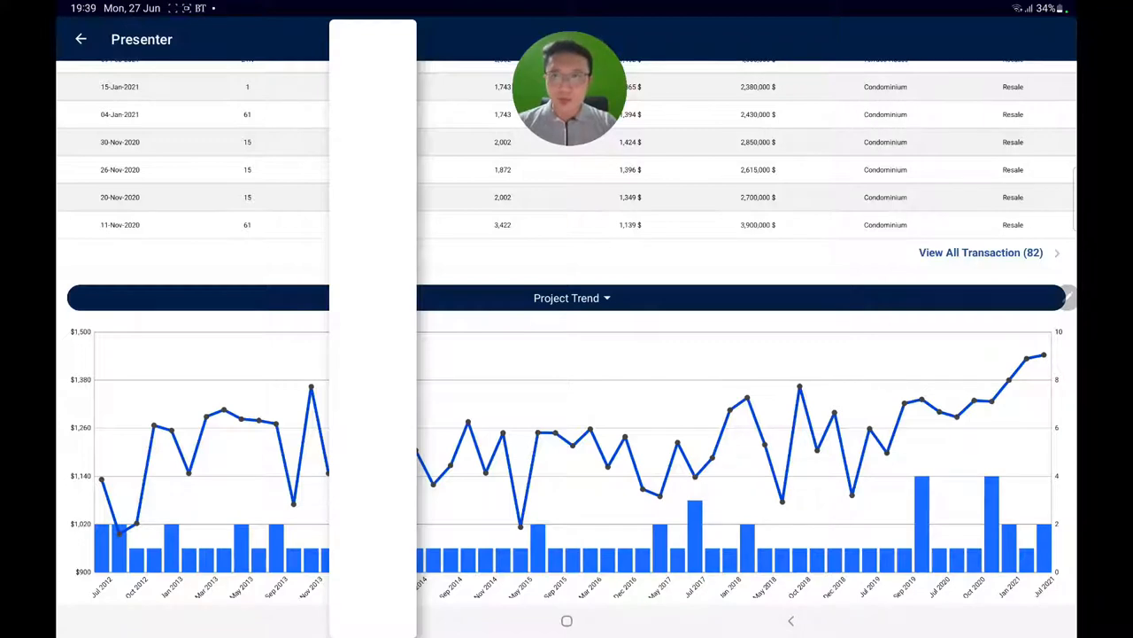
left_click(81, 39)
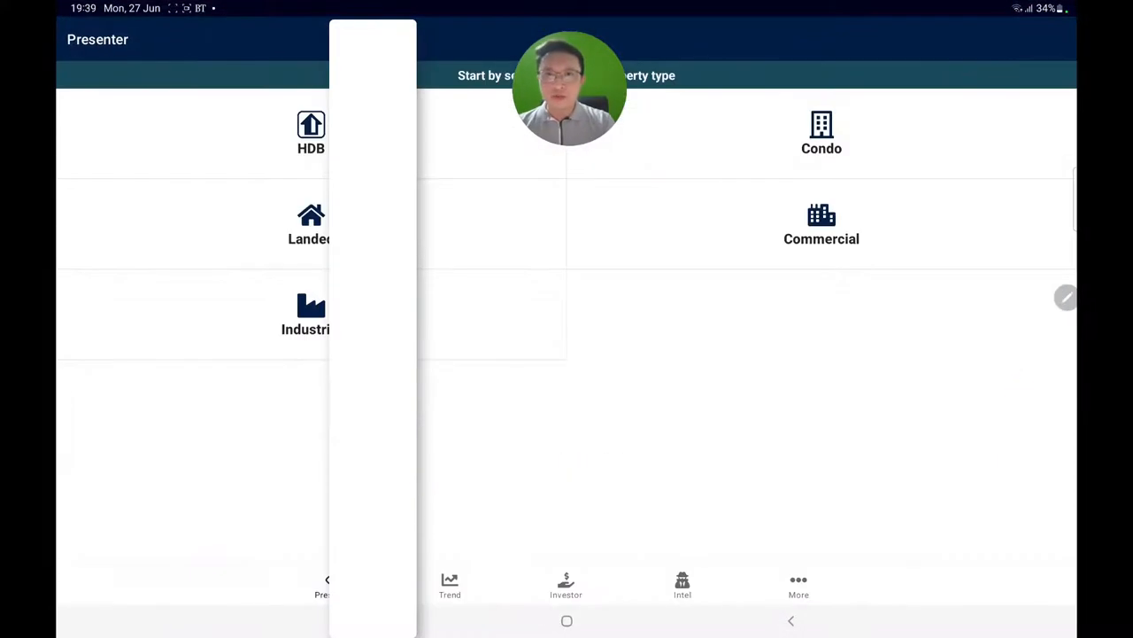
Browse condos into Fontana Heights and scroll past Land/Site Information to its 10Y Past Transaction Analysis
left_click(216, 39)
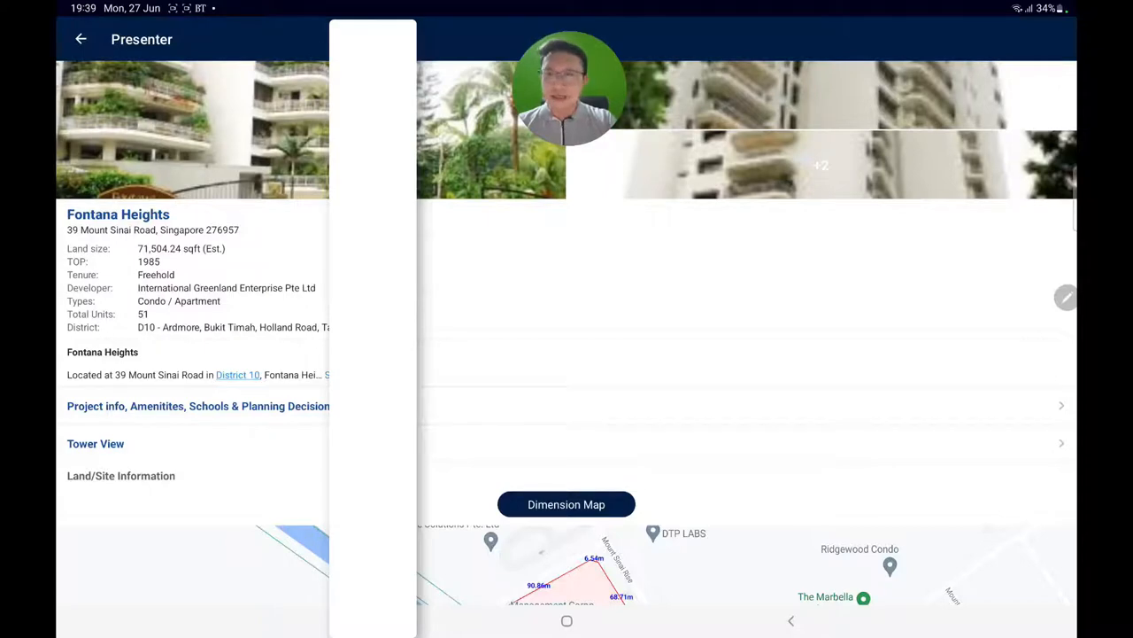
scroll("down", 3)
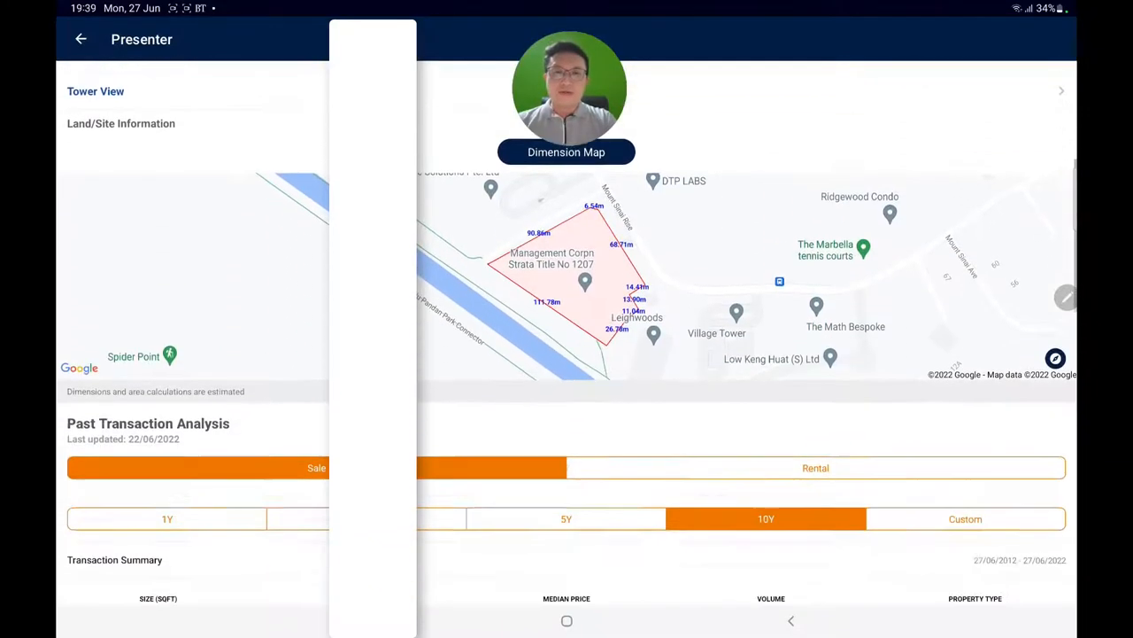
scroll("down", 3)
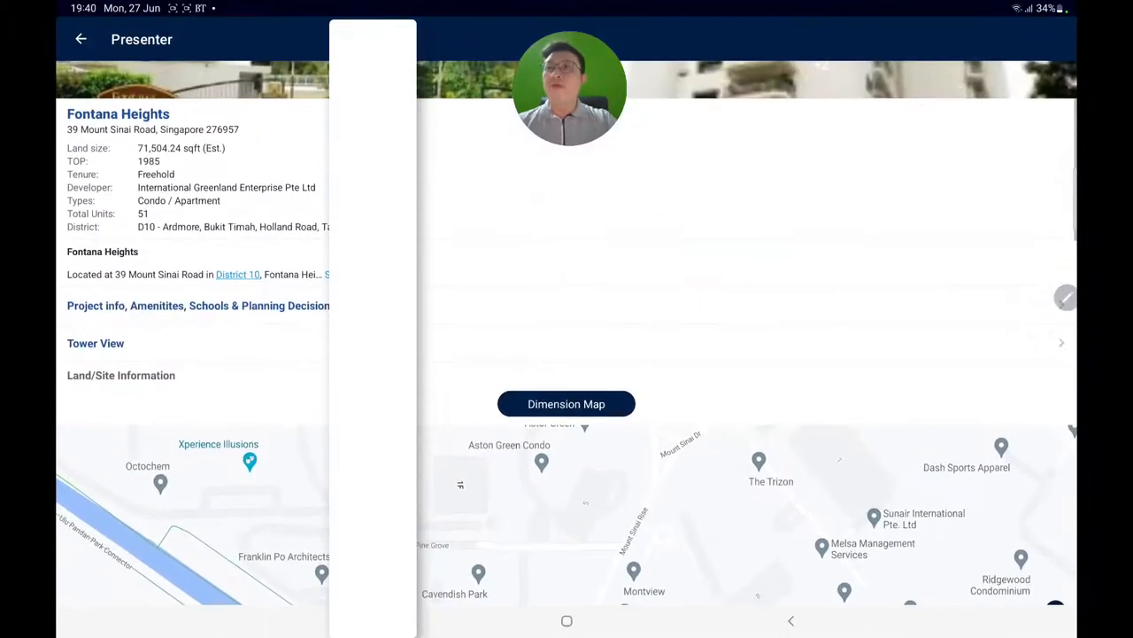
scroll("down", 3)
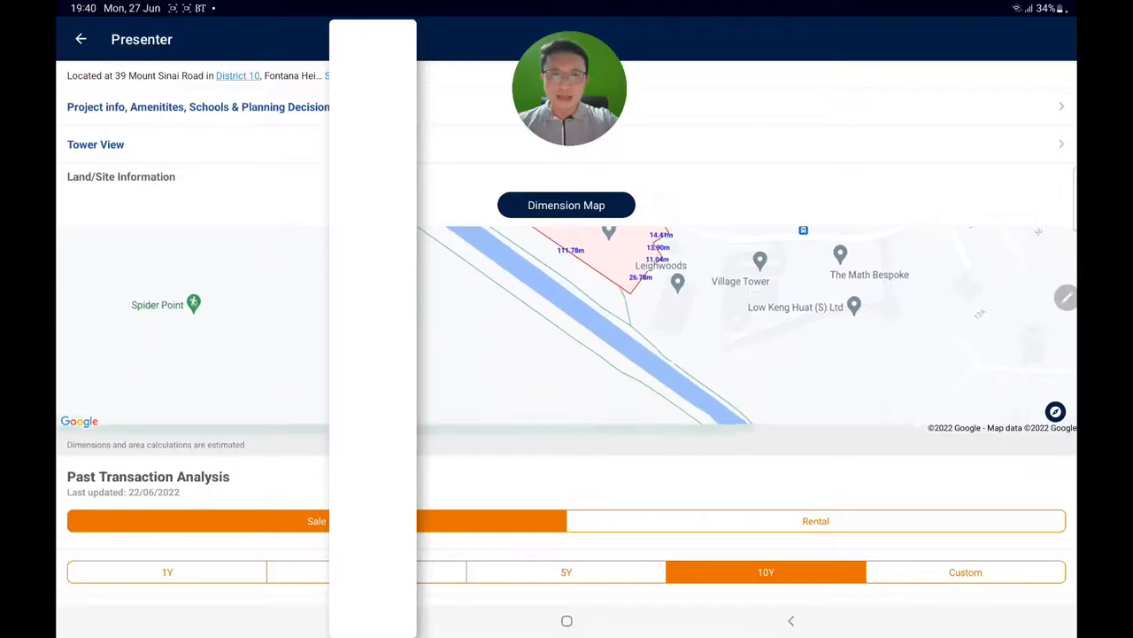
scroll("down", 3)
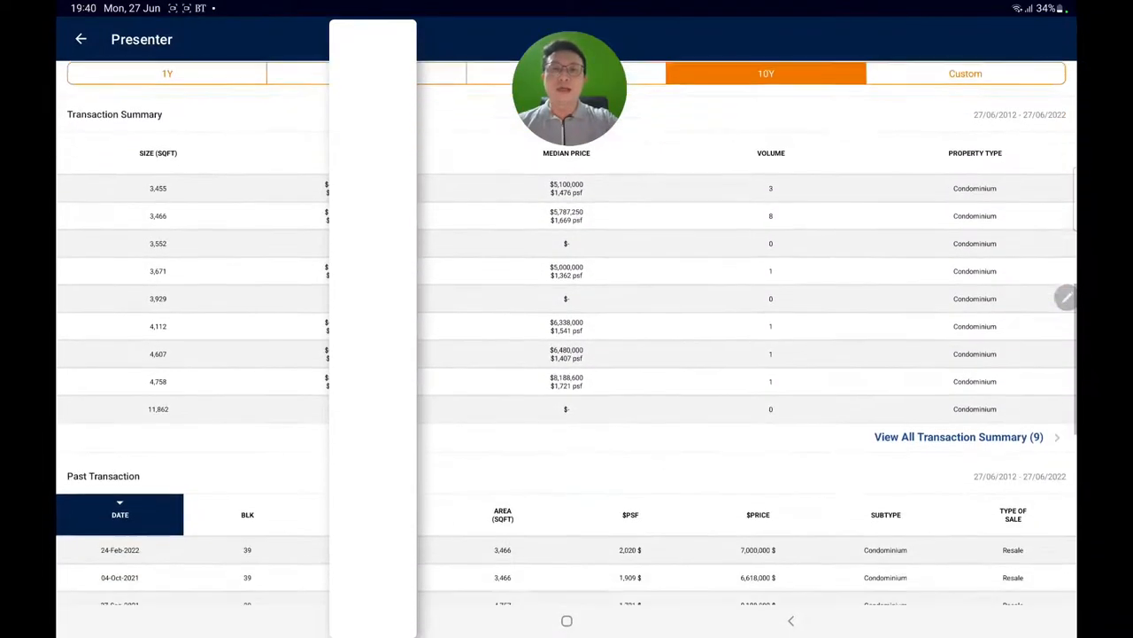
Scroll to Fontana Heights' Past Transaction table showing the latest February 2022 sales
scroll("down", 3)
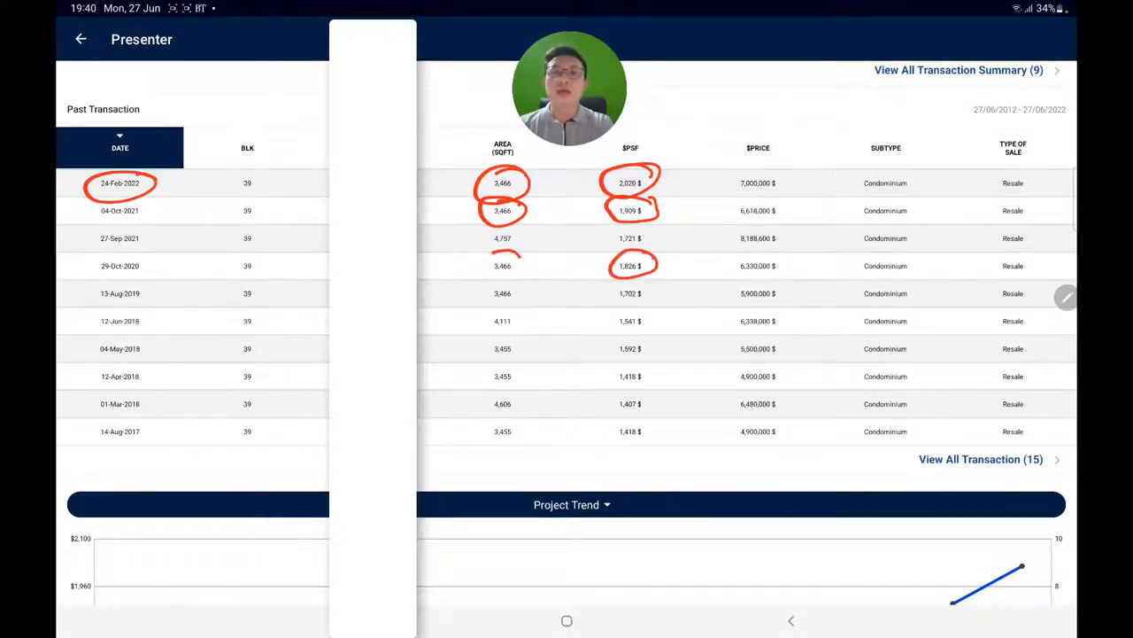
left_click(503, 266)
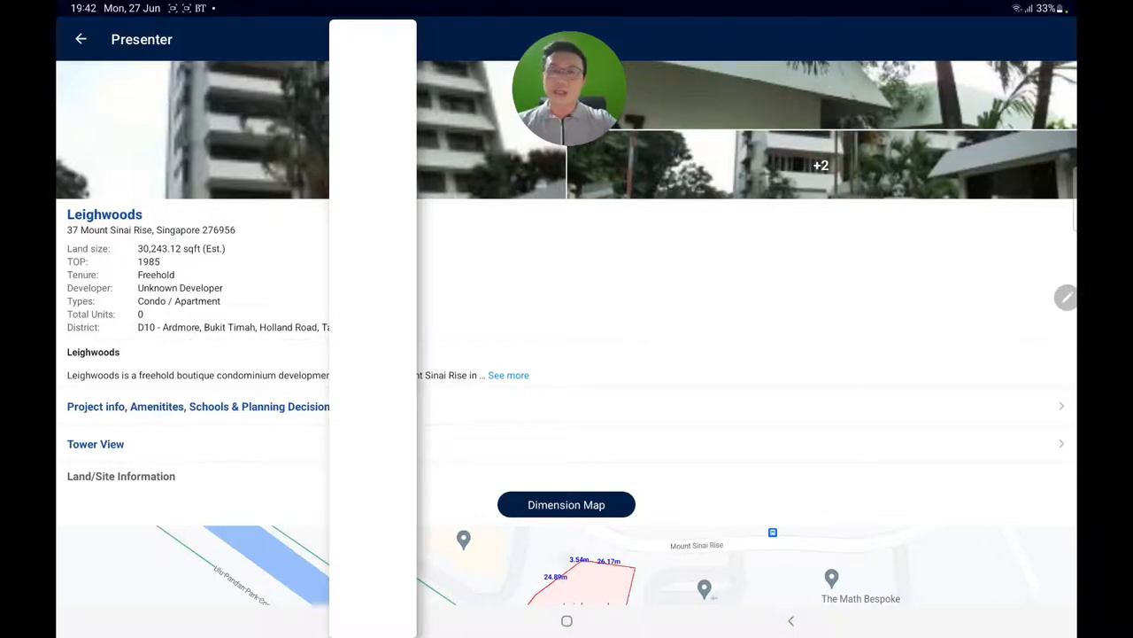
Scroll the Leighwoods listing to its Transaction Summary and Past Transaction tables
scroll("down", 3)
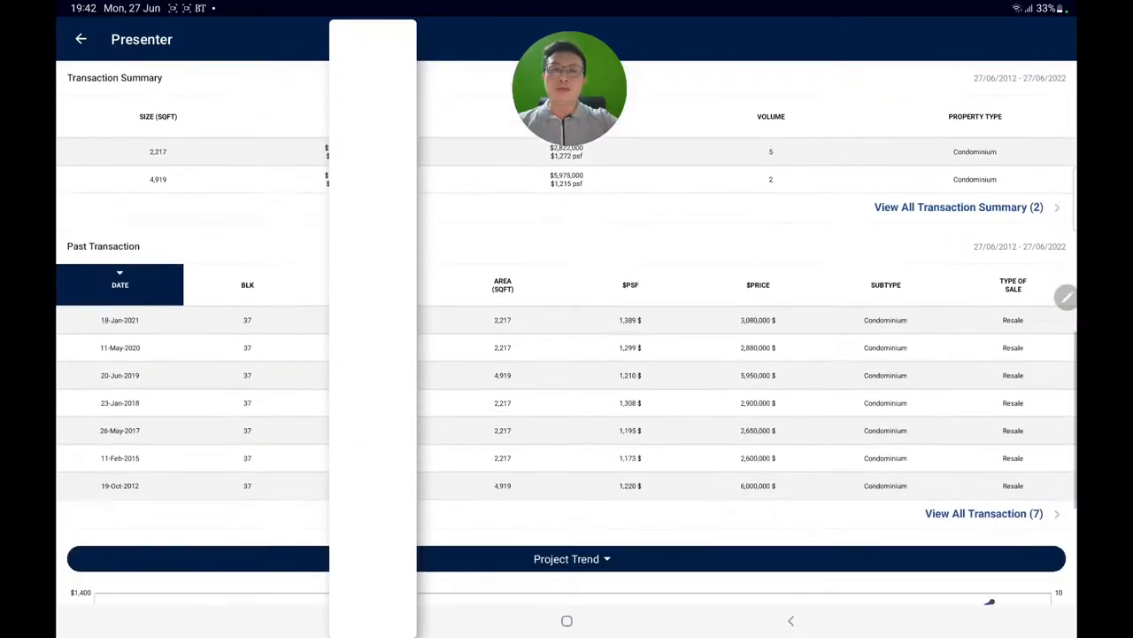
Scroll to the Leighwoods Past Transaction table and circle the January 2021 and May 2020 sales at 1,389 and 1,299 psf
scroll("down", 3)
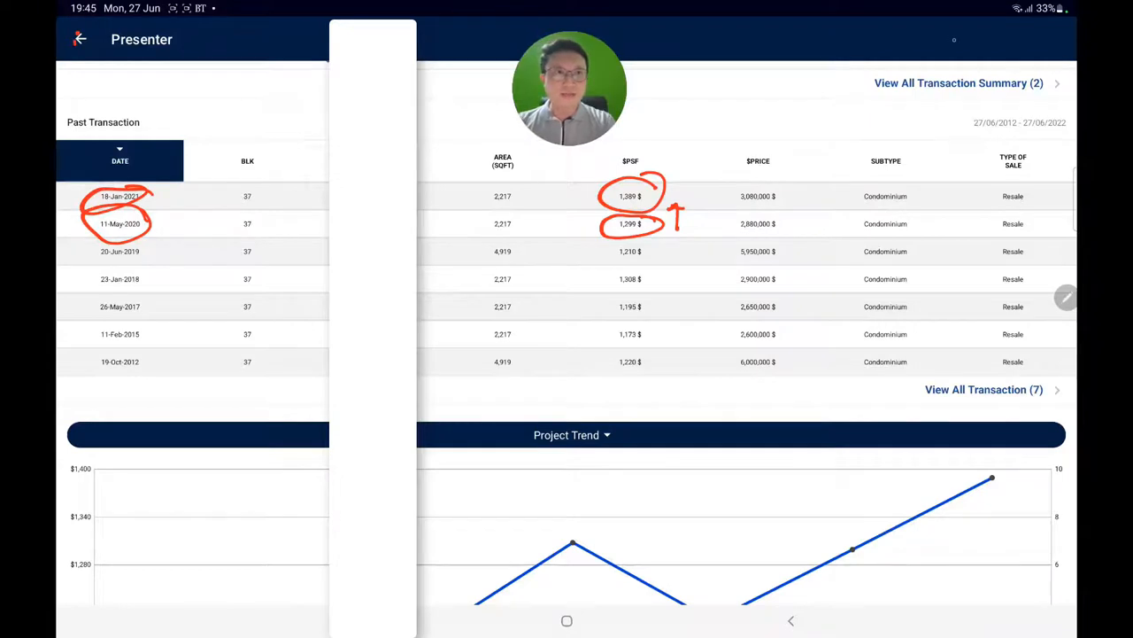
Return from the annotated Leighwoods listing to the Pandan Valley listing page
left_click(80, 39)
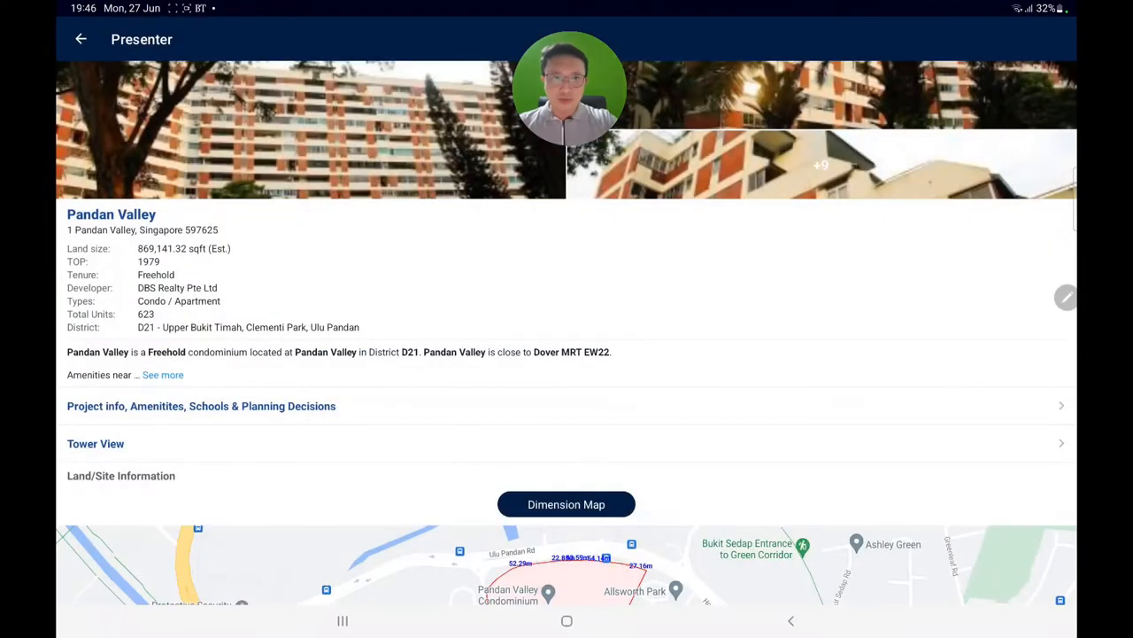
Scroll the Pandan Valley listing to the Land/Site Information dimension map
scroll("down", 3)
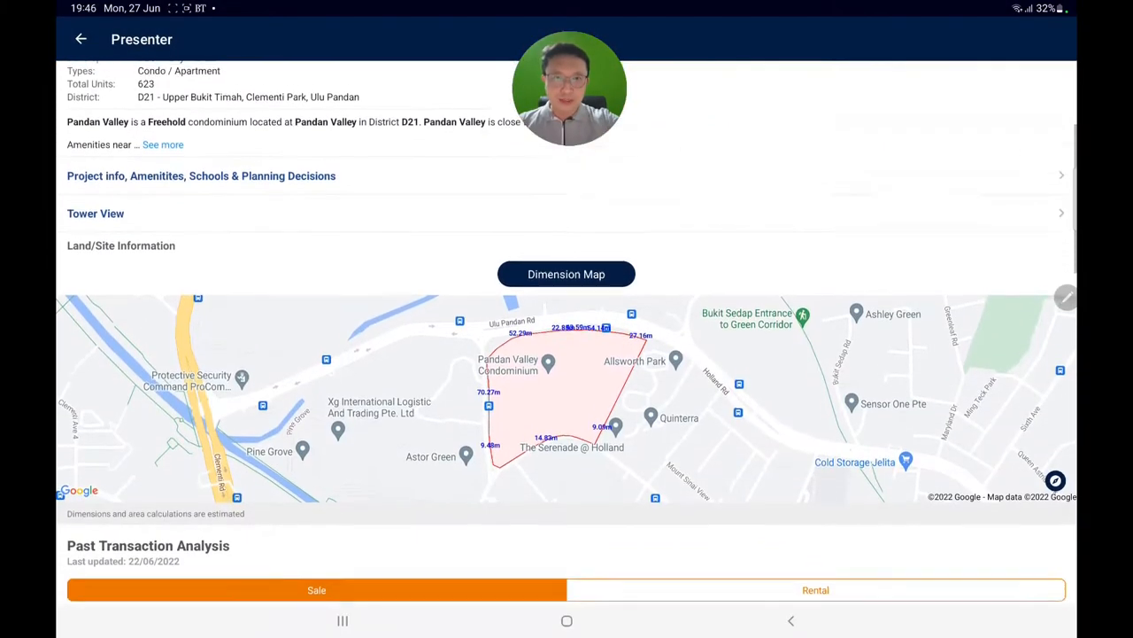